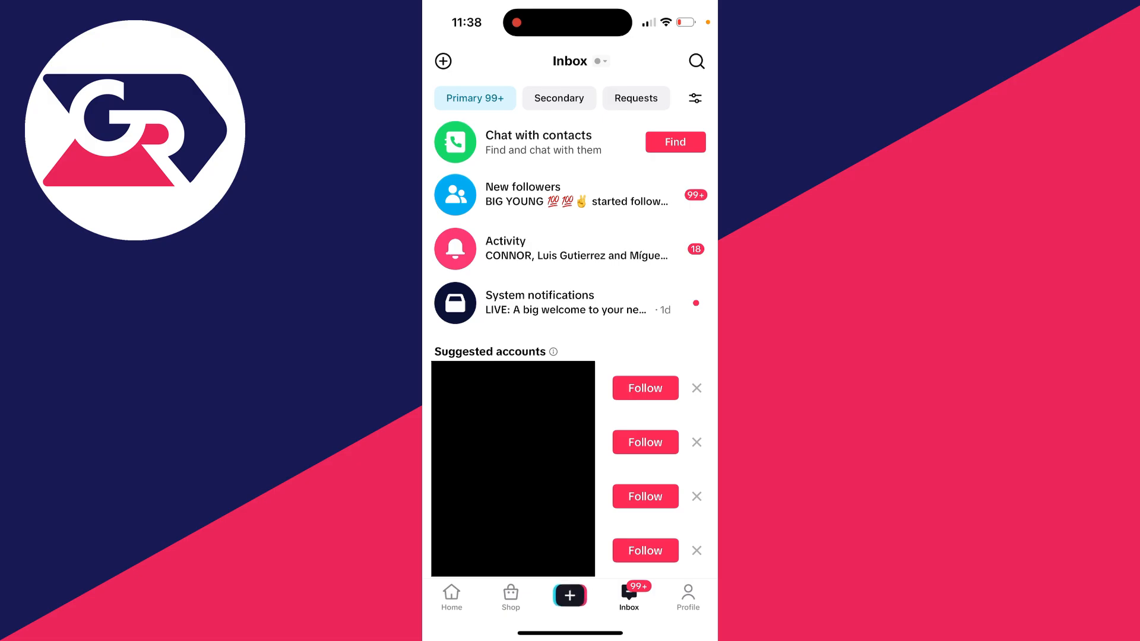
Open the Go LIVE setup screen for the stream titled 'Minecraft'.
{"action": "left_click", "coordinate": [570, 595]}
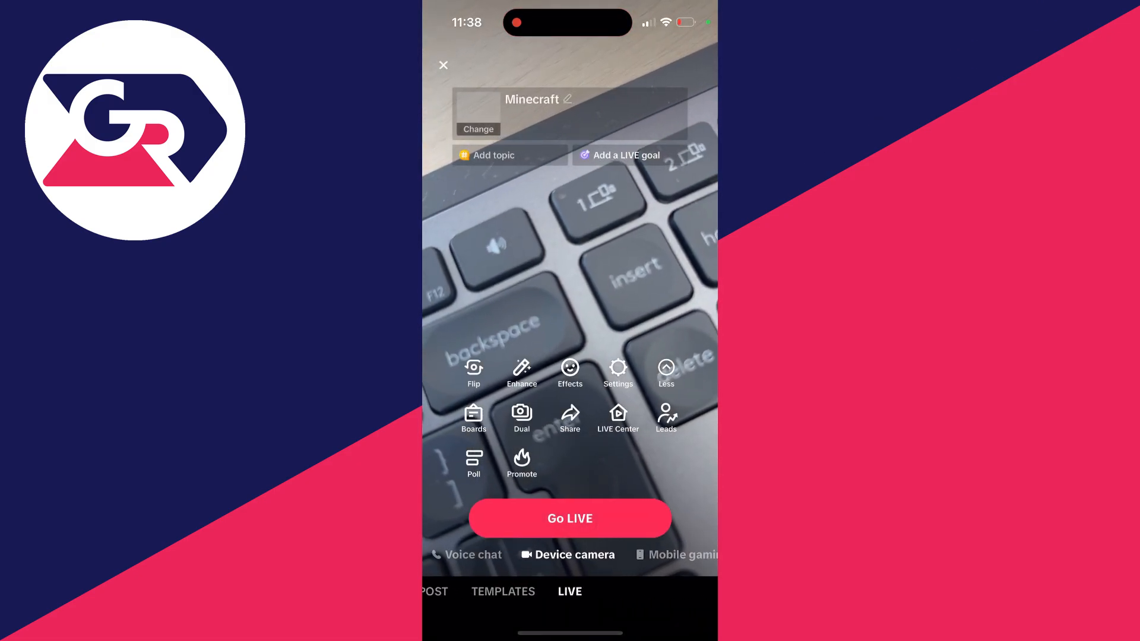
Go live and bring up the 'Go LIVE with guests' panel.
{"action": "left_click", "coordinate": [570, 518]}
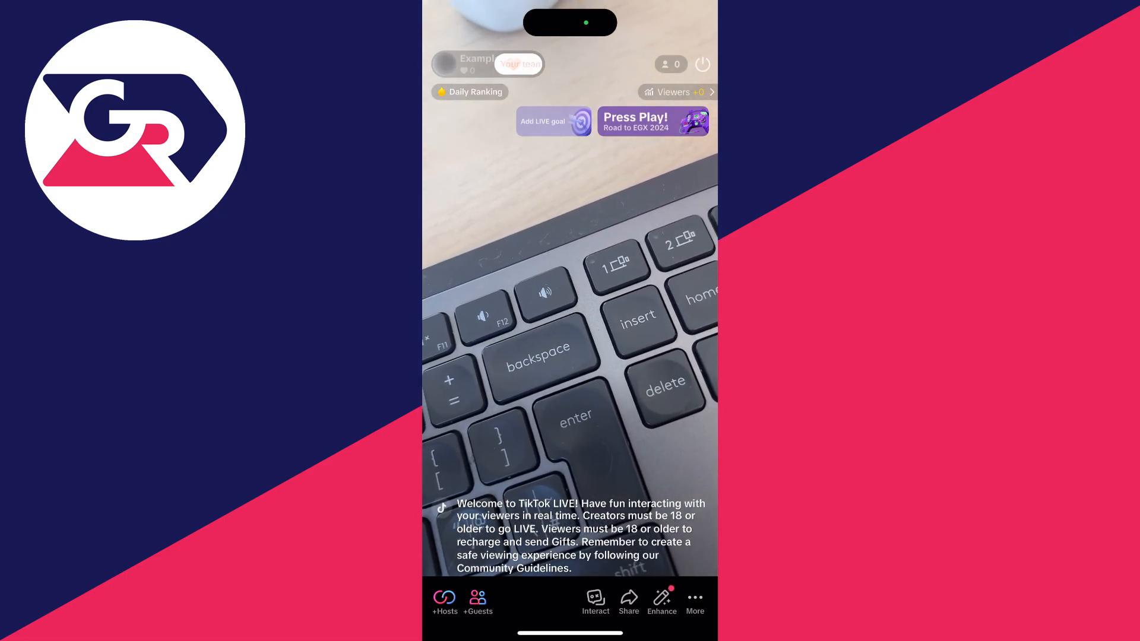
{"action": "left_click", "coordinate": [477, 602]}
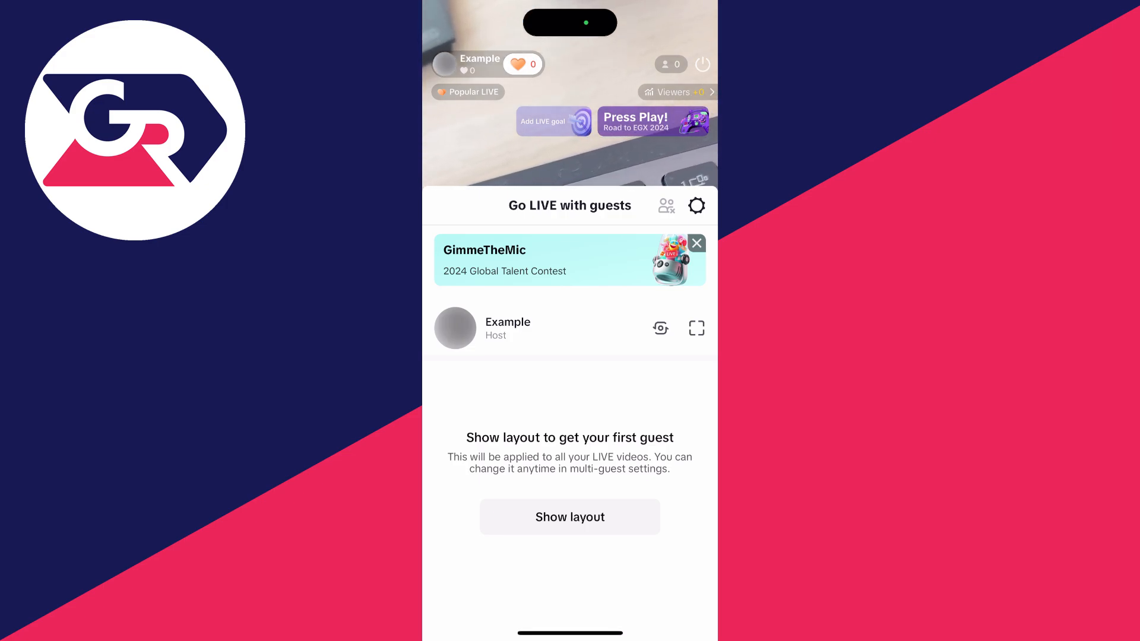
Verify guest requests are allowed from friends, followers and other viewers, then return to the stream.
{"action": "left_click", "coordinate": [696, 206]}
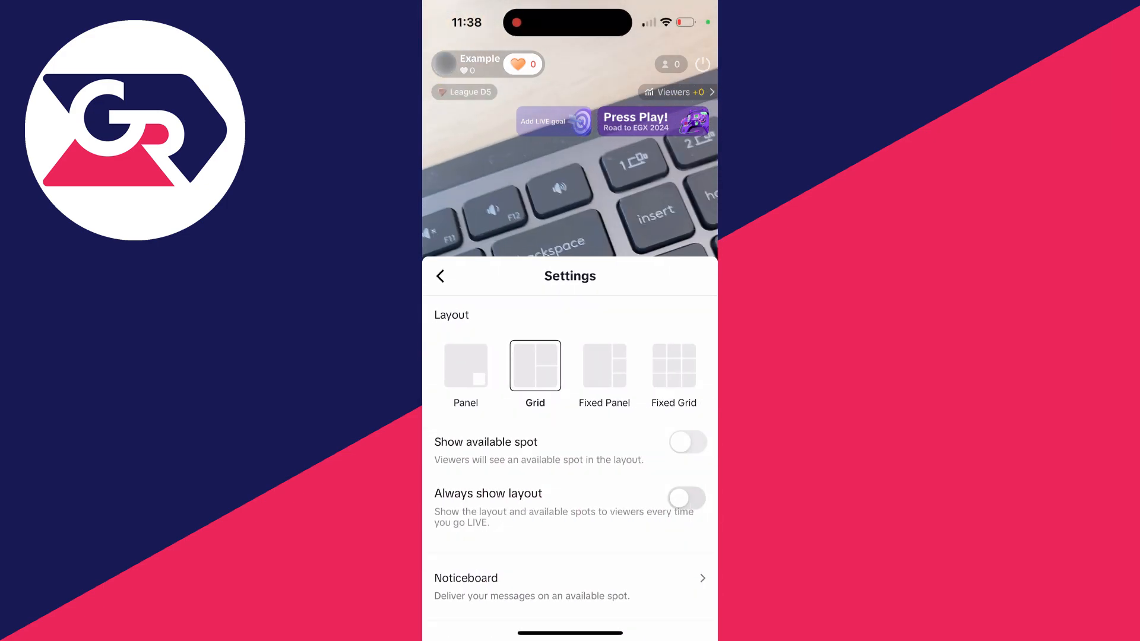
{"action": "scroll", "scroll_direction": "down", "scroll_amount": 3}
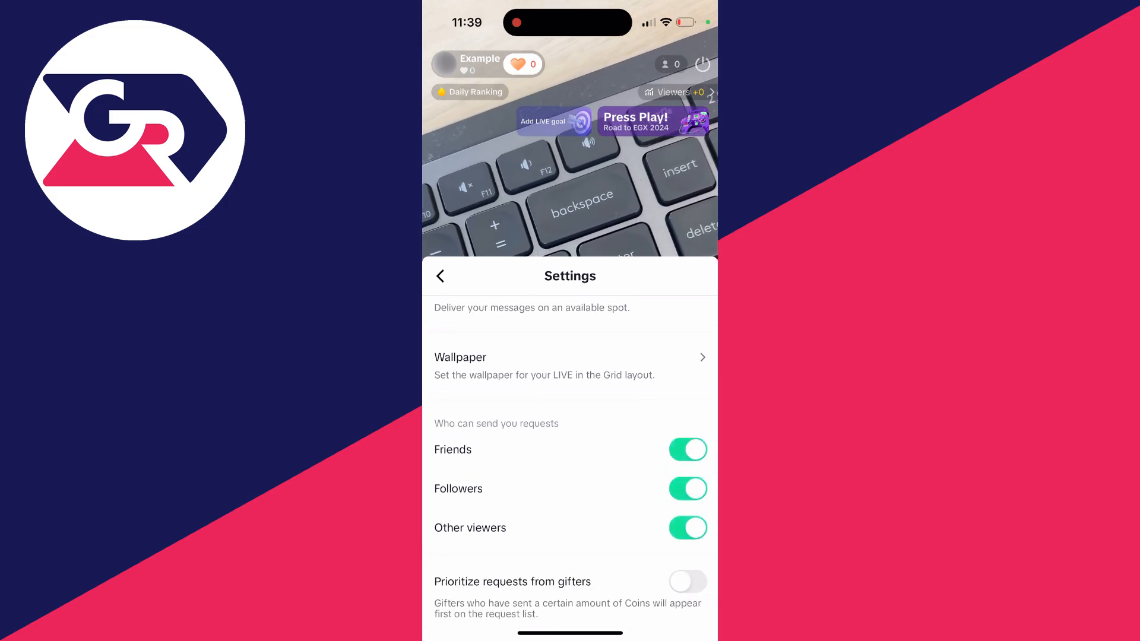
{"action": "scroll", "scroll_direction": "down", "scroll_amount": 3}
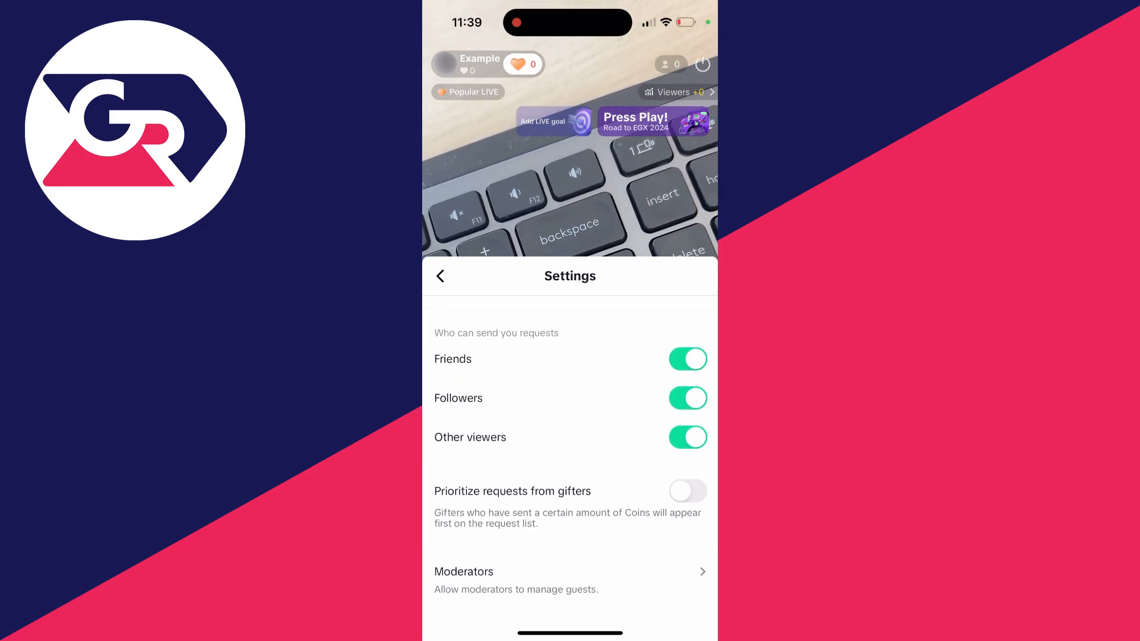
{"action": "left_click", "coordinate": [440, 275]}
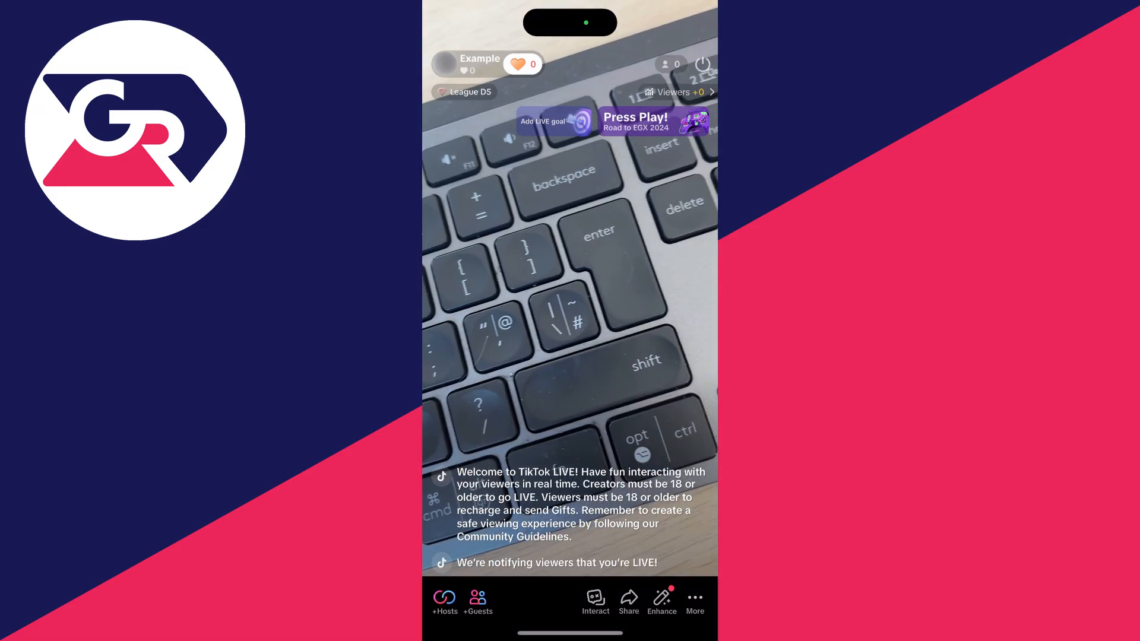